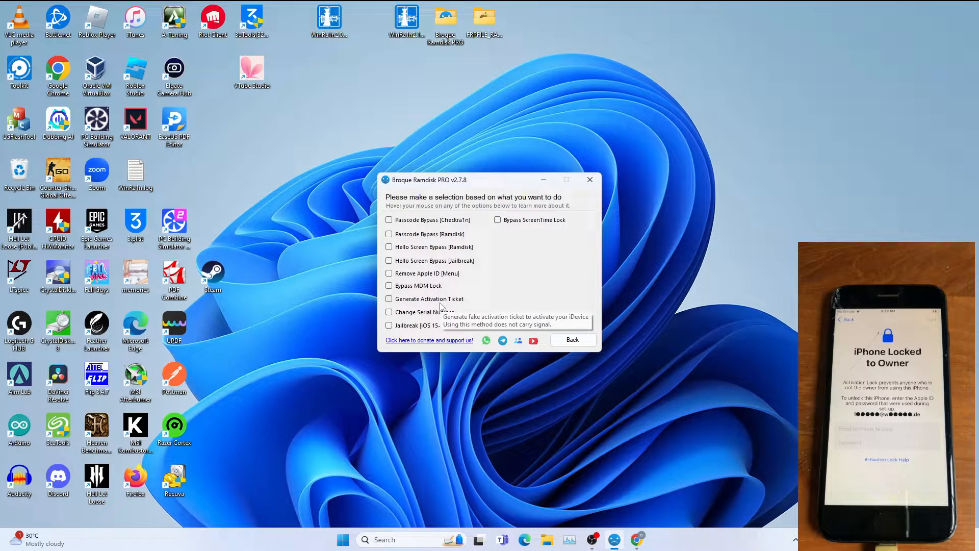
Choose Generate Activation Ticket, return to the device screen and start the operation.
left_click(390, 299)
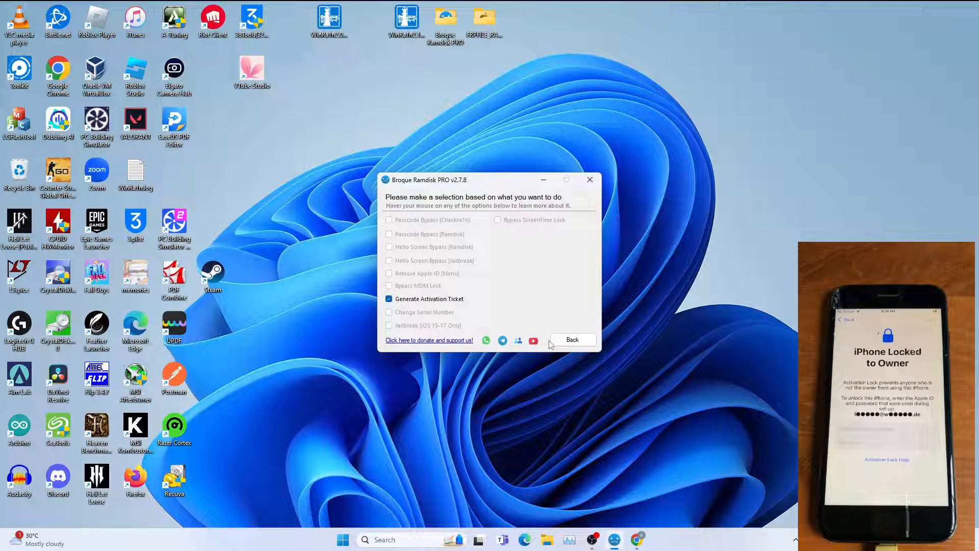
left_click(572, 340)
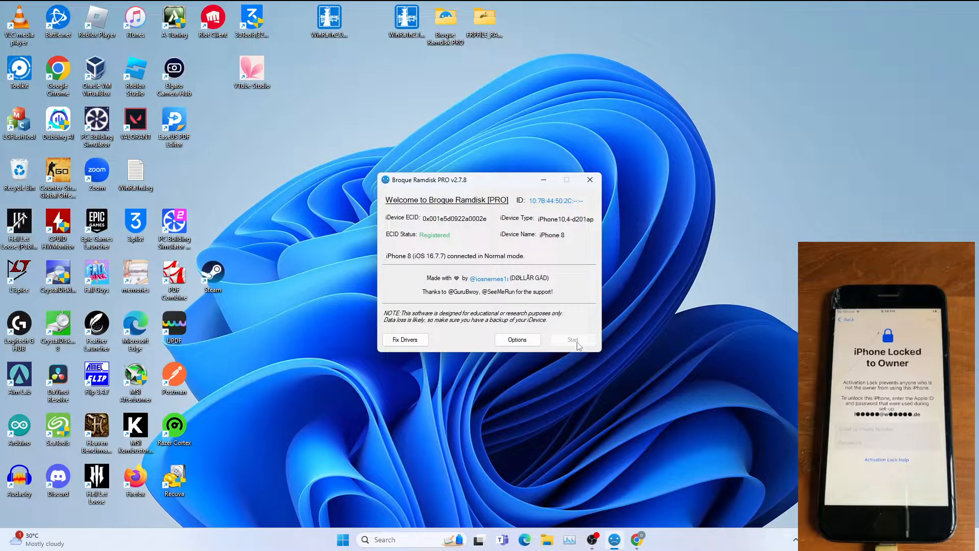
left_click(573, 339)
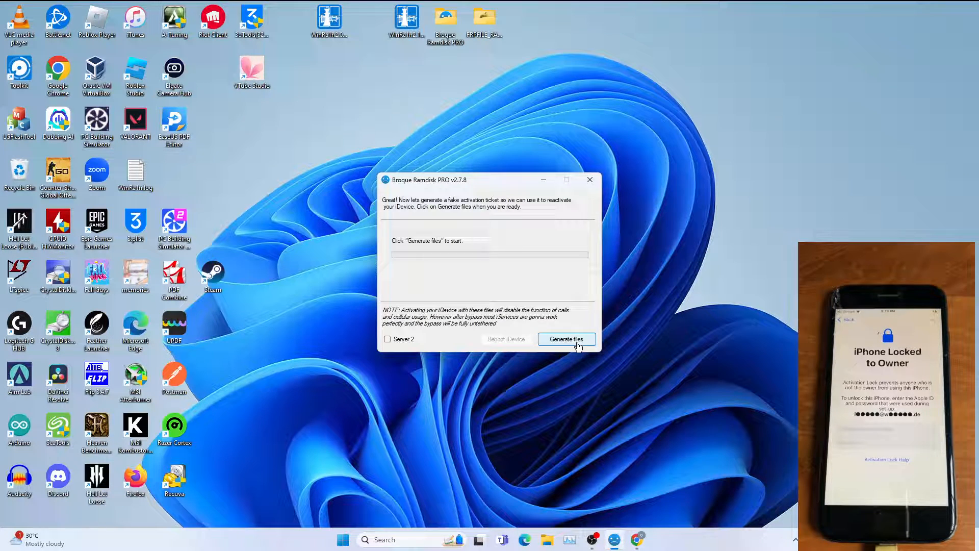
Begin generating the fake activation files for the connected iPhone 8.
left_click(566, 338)
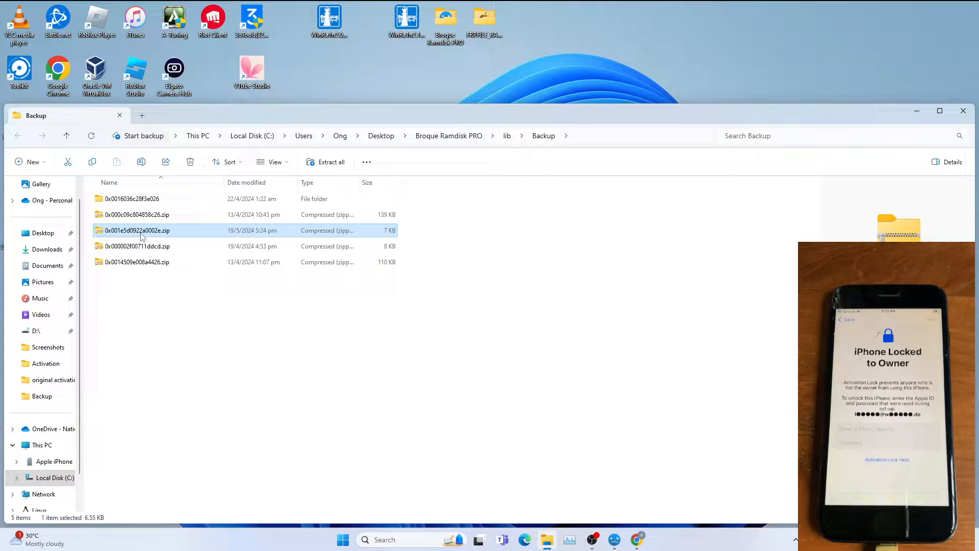
Open 0x001e5d0922a0002e.zip in lib\Backup and browse into its FairPlay folder.
double_click(136, 231)
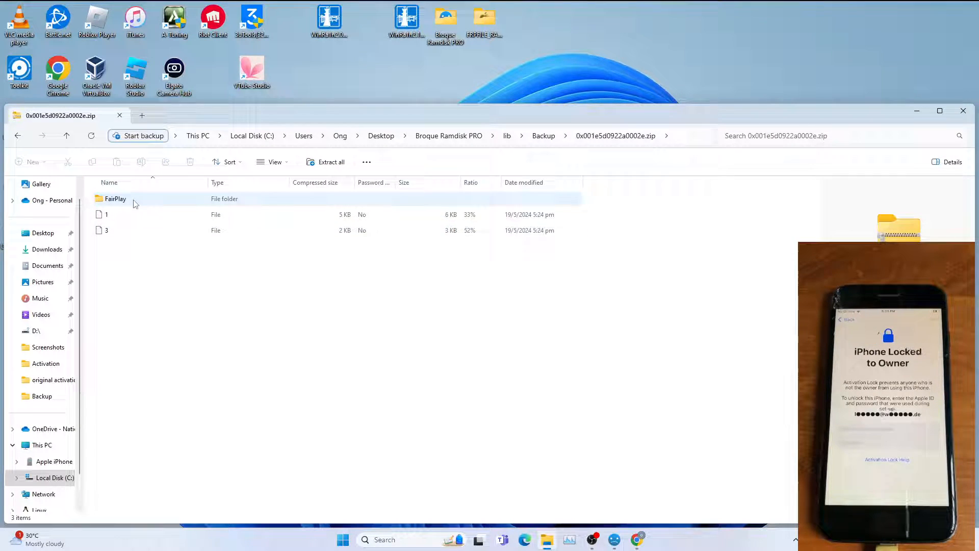
double_click(115, 198)
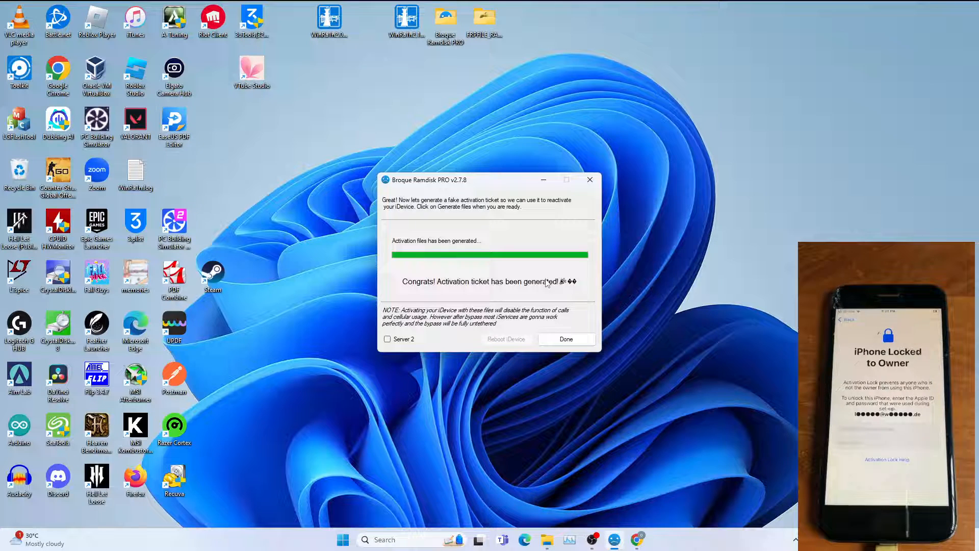
mouse_move(565, 282)
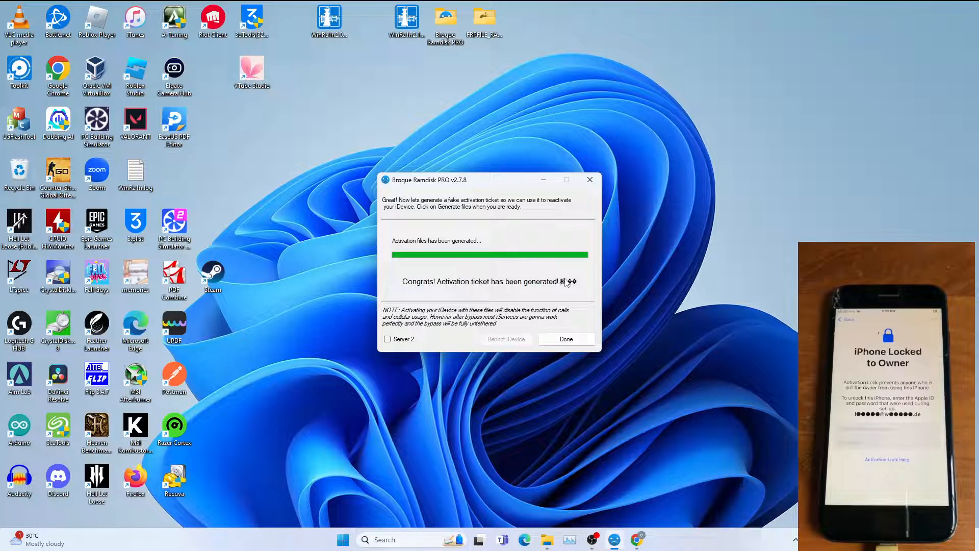